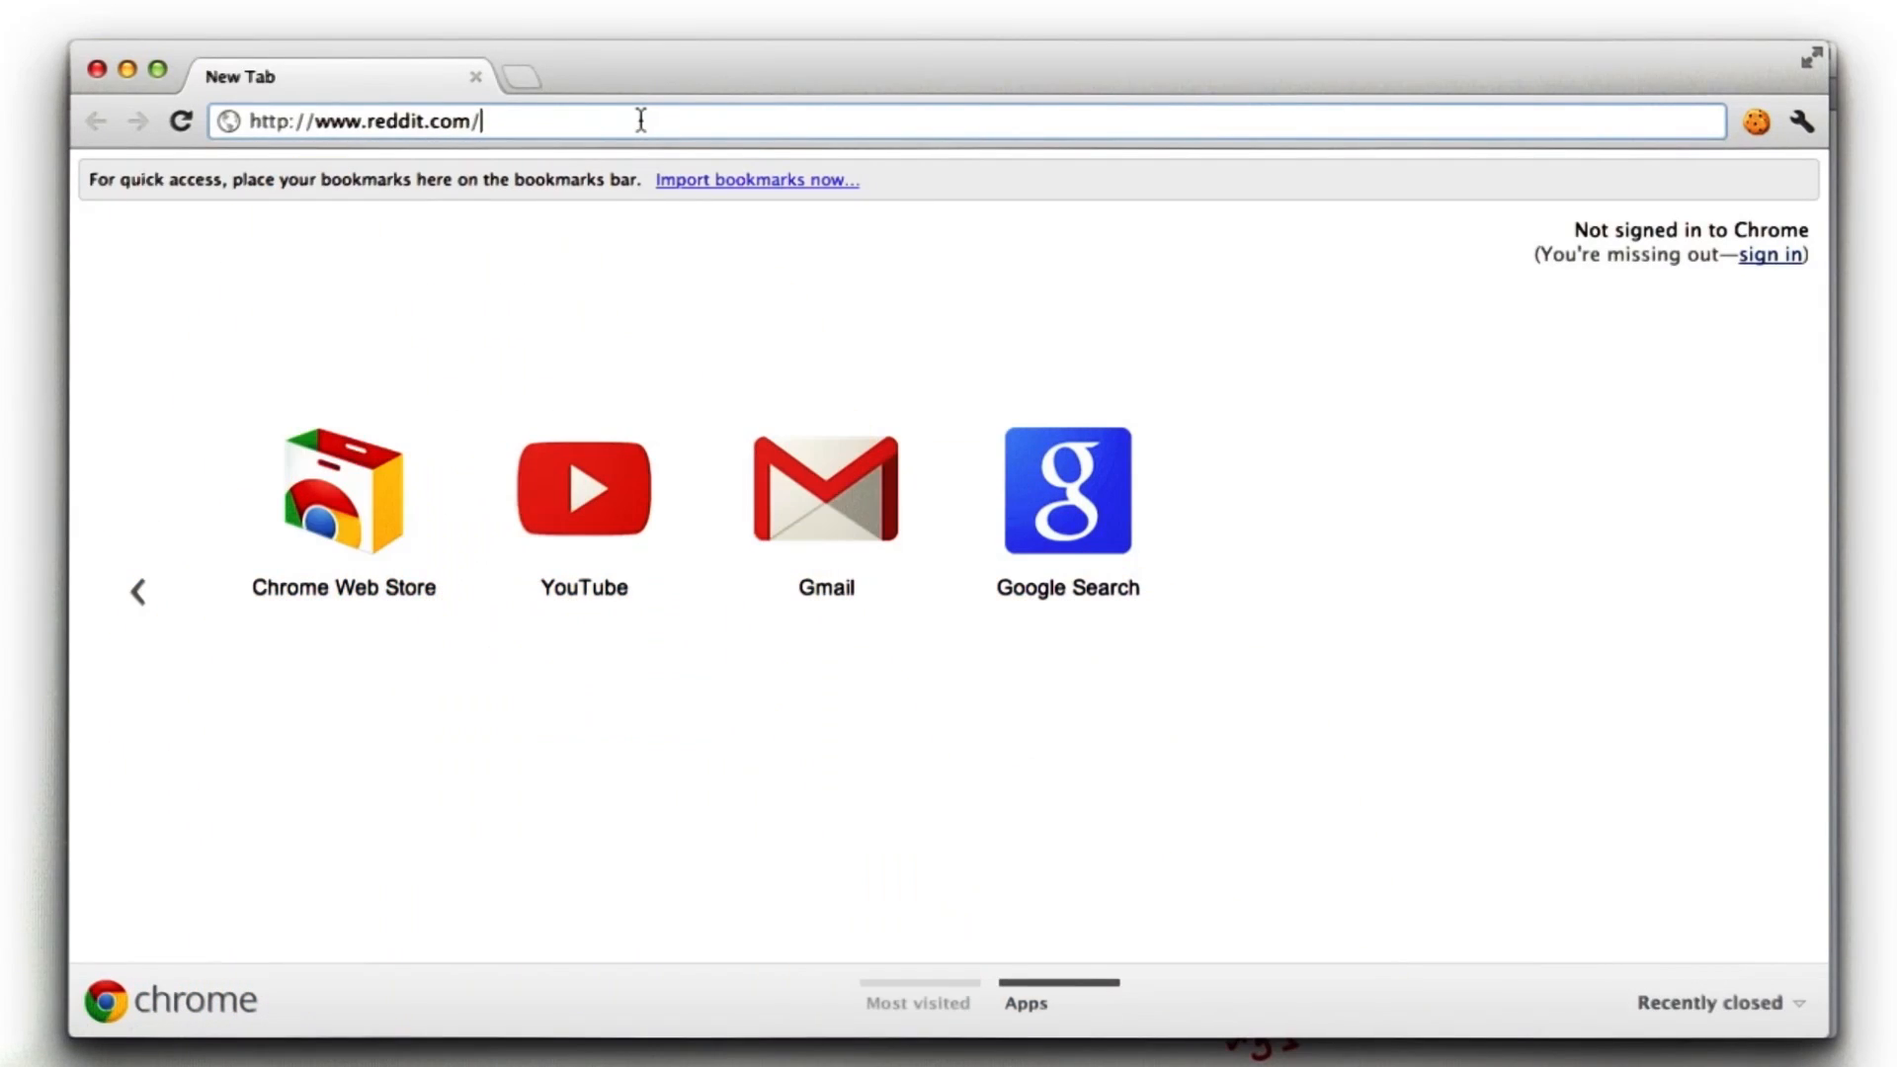
# Step: Load reddit's front page as raw JSON by appending .json to the URL
pyautogui.write('.json')
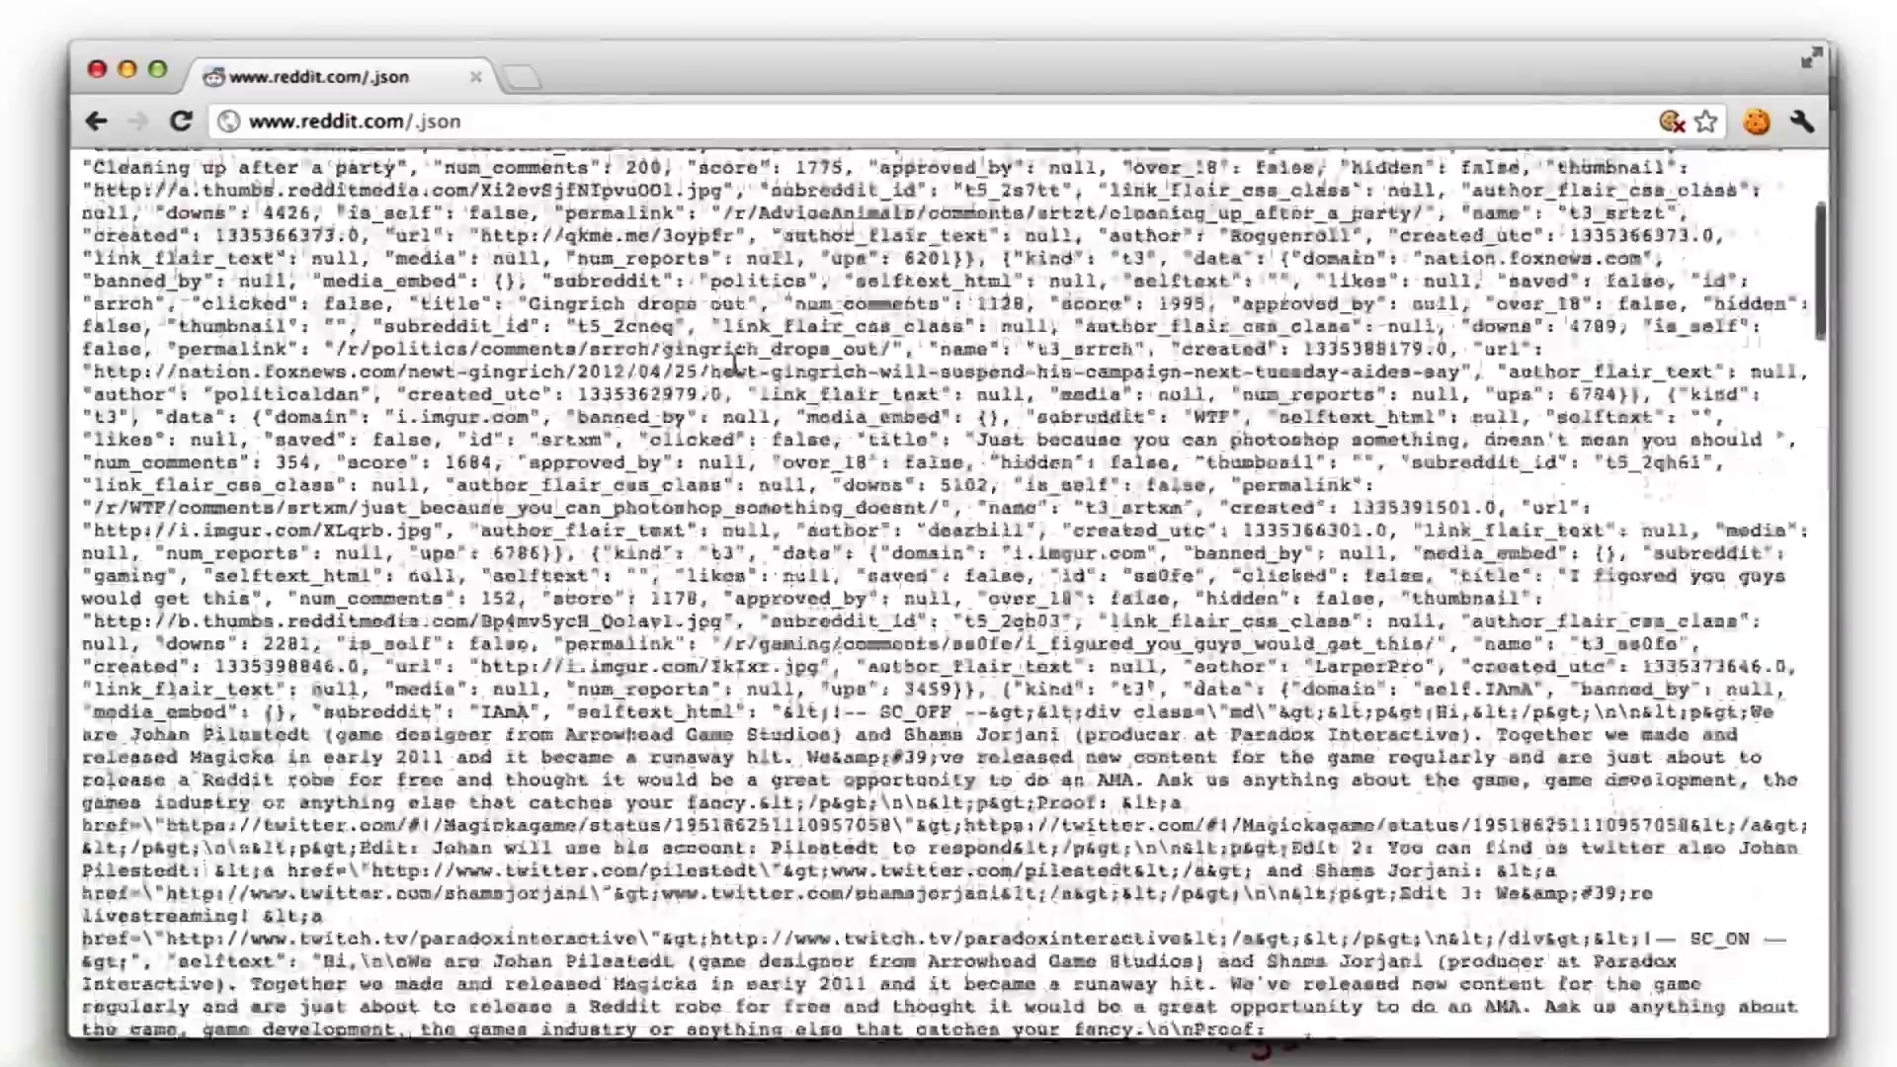
# Step: Scroll to the top of the JSON where the "kind": "Listing" object begins
pyautogui.scroll(3)
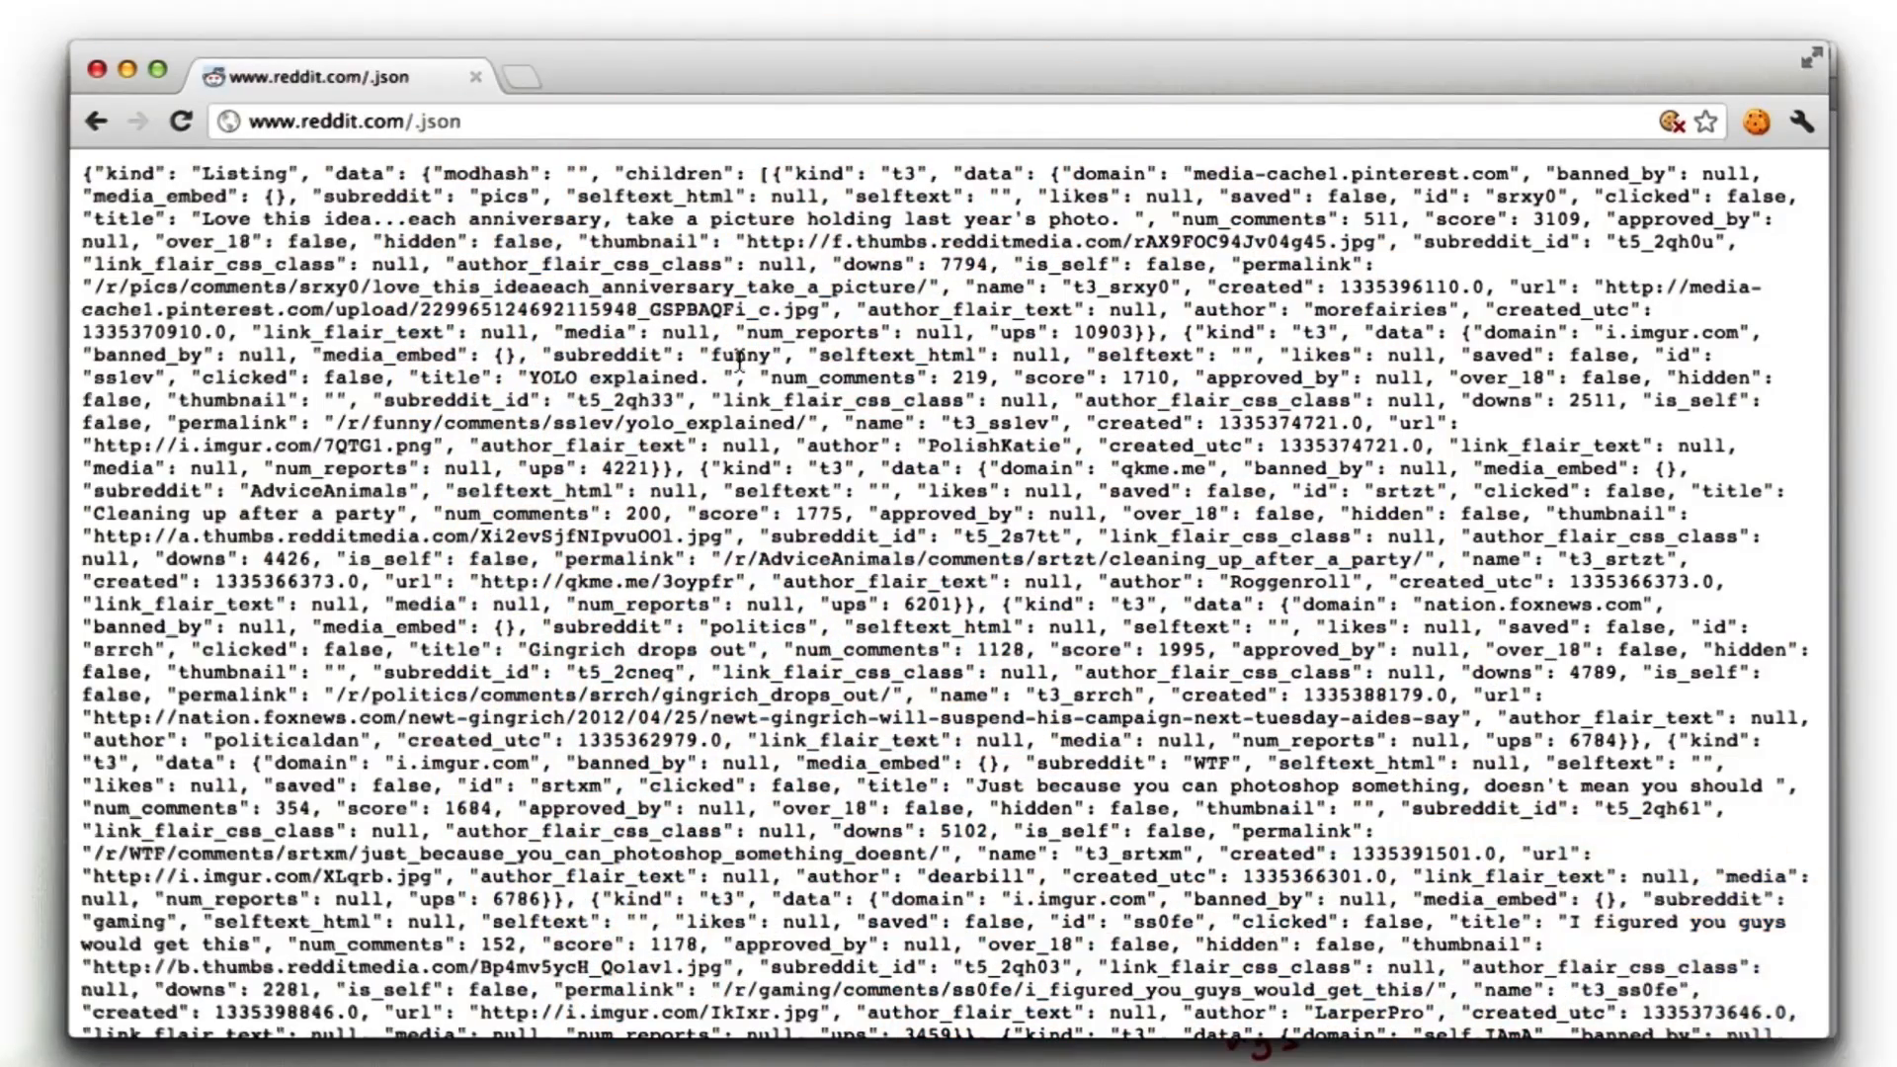
pyautogui.moveTo(742, 371)
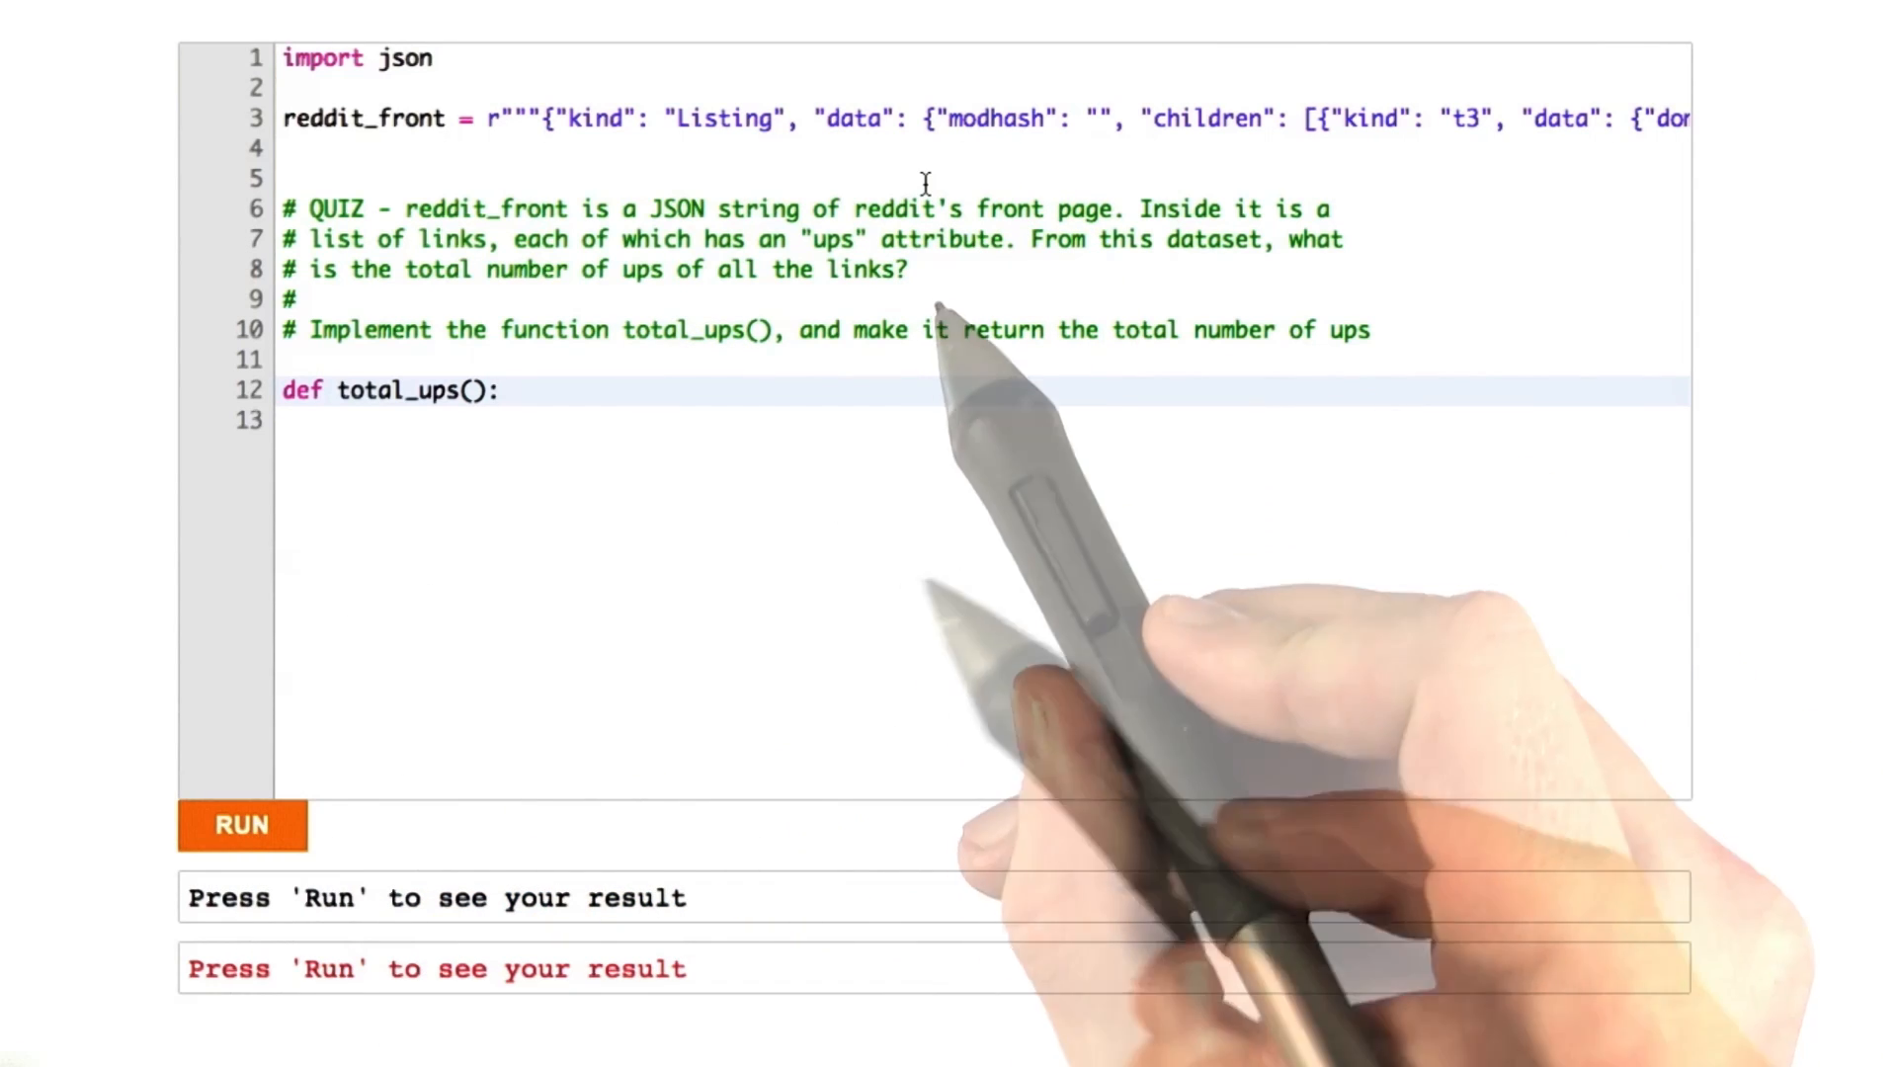
# Step: Highlight 'ups' in the quiz comment and start an indented body line in total_ups()
pyautogui.doubleClick(832, 239)
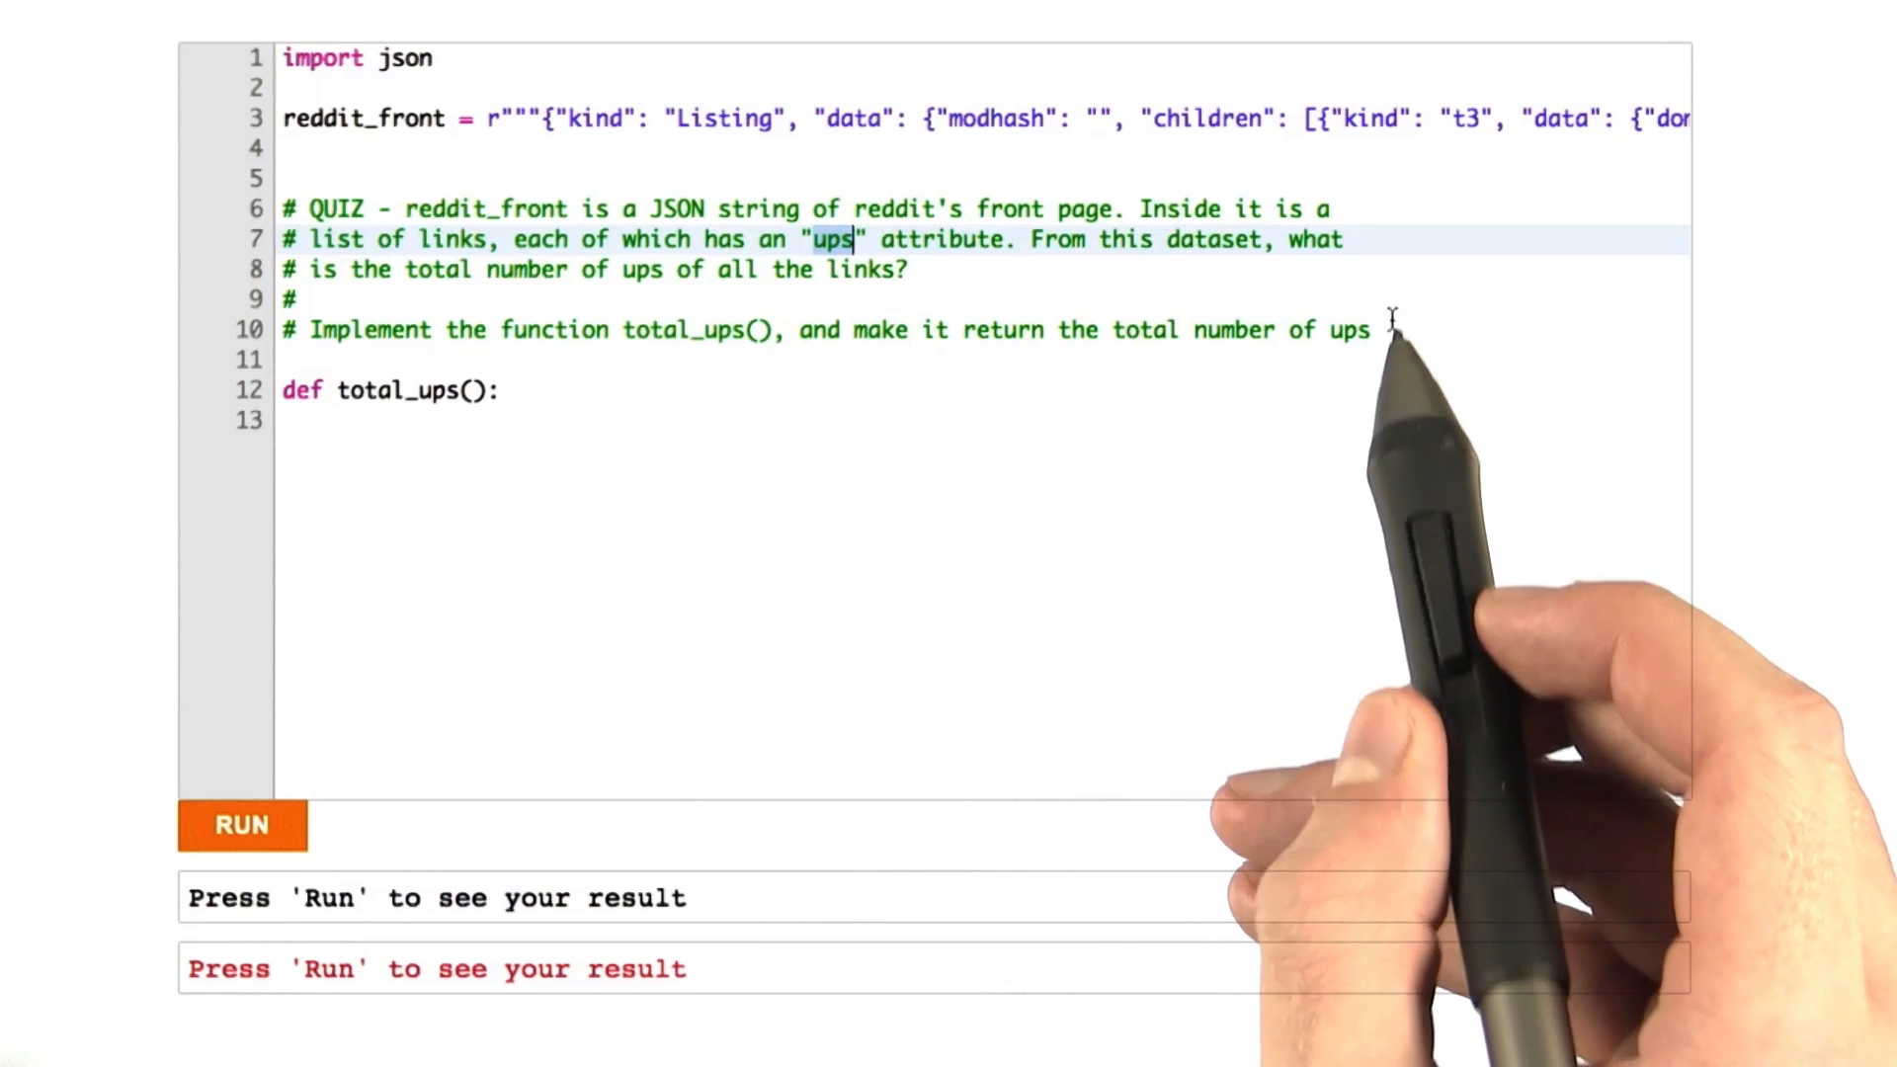
pyautogui.moveTo(1312, 358)
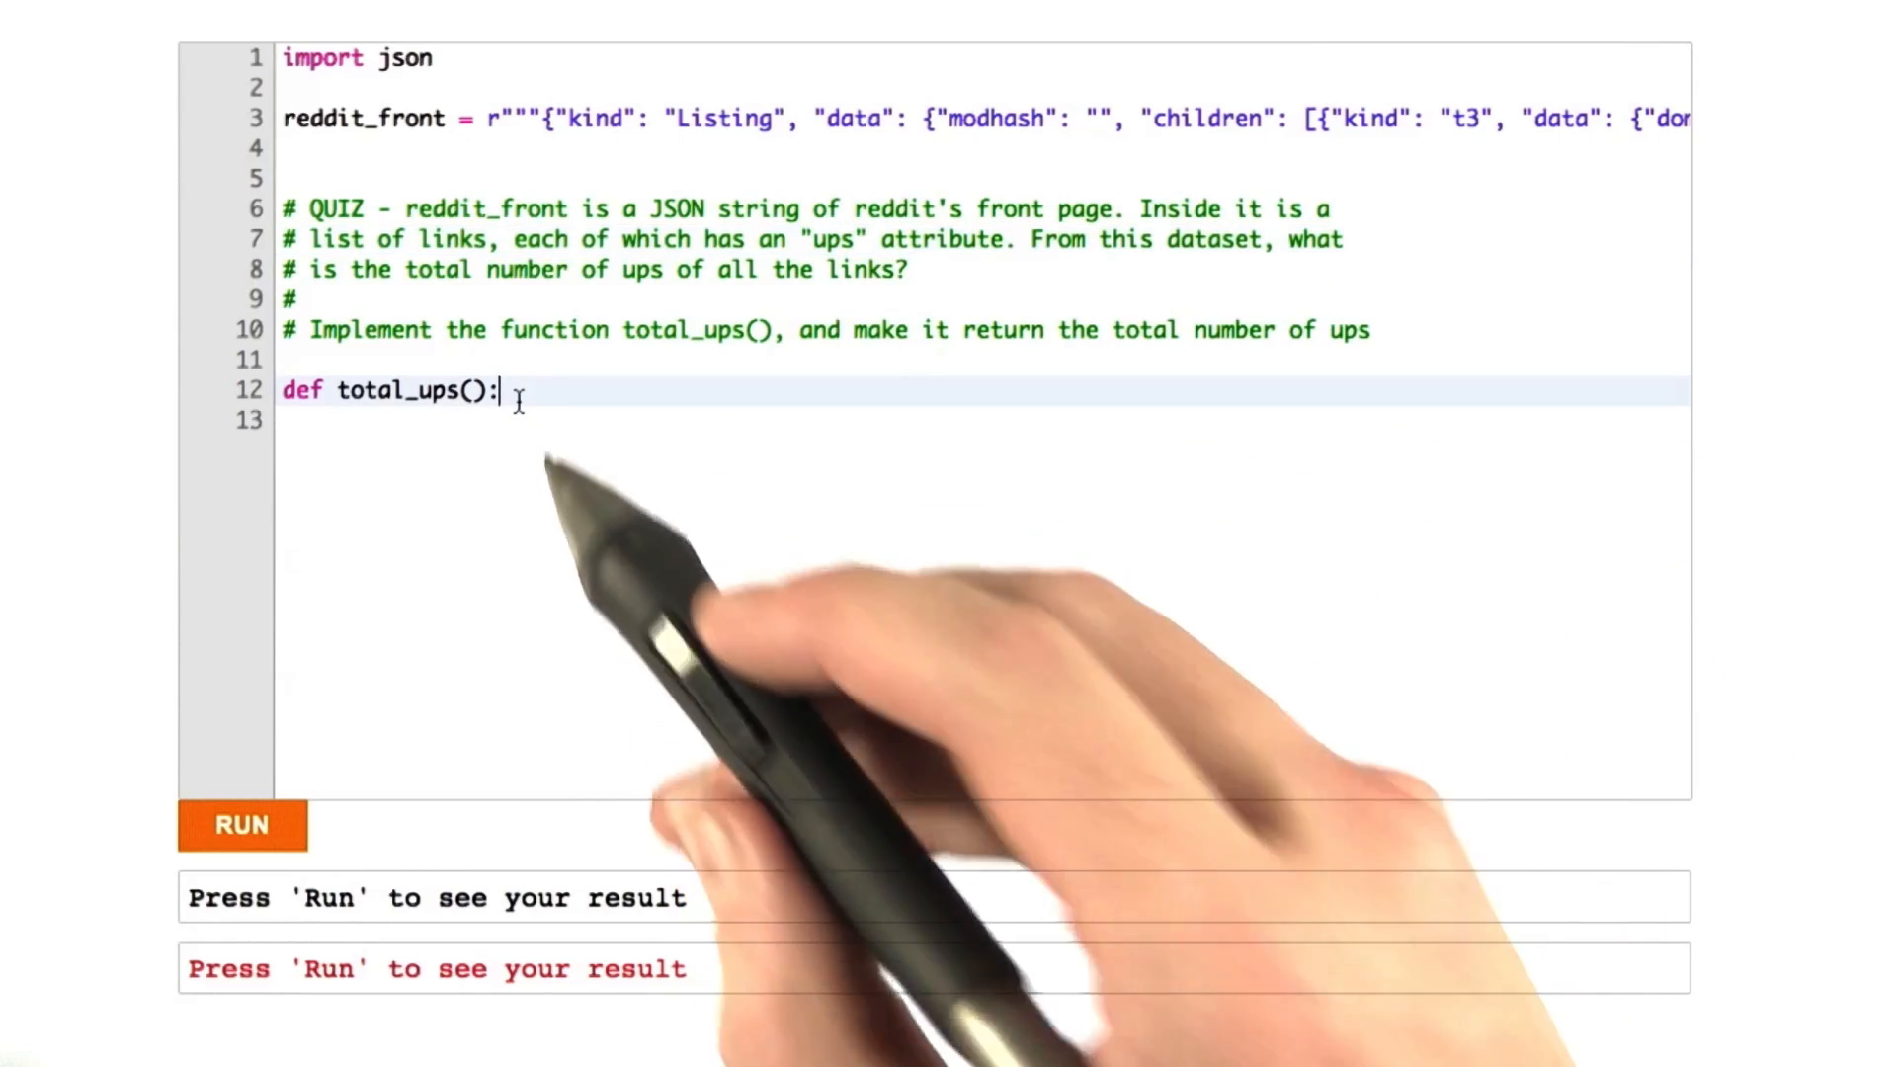
pyautogui.moveTo(877, 563)
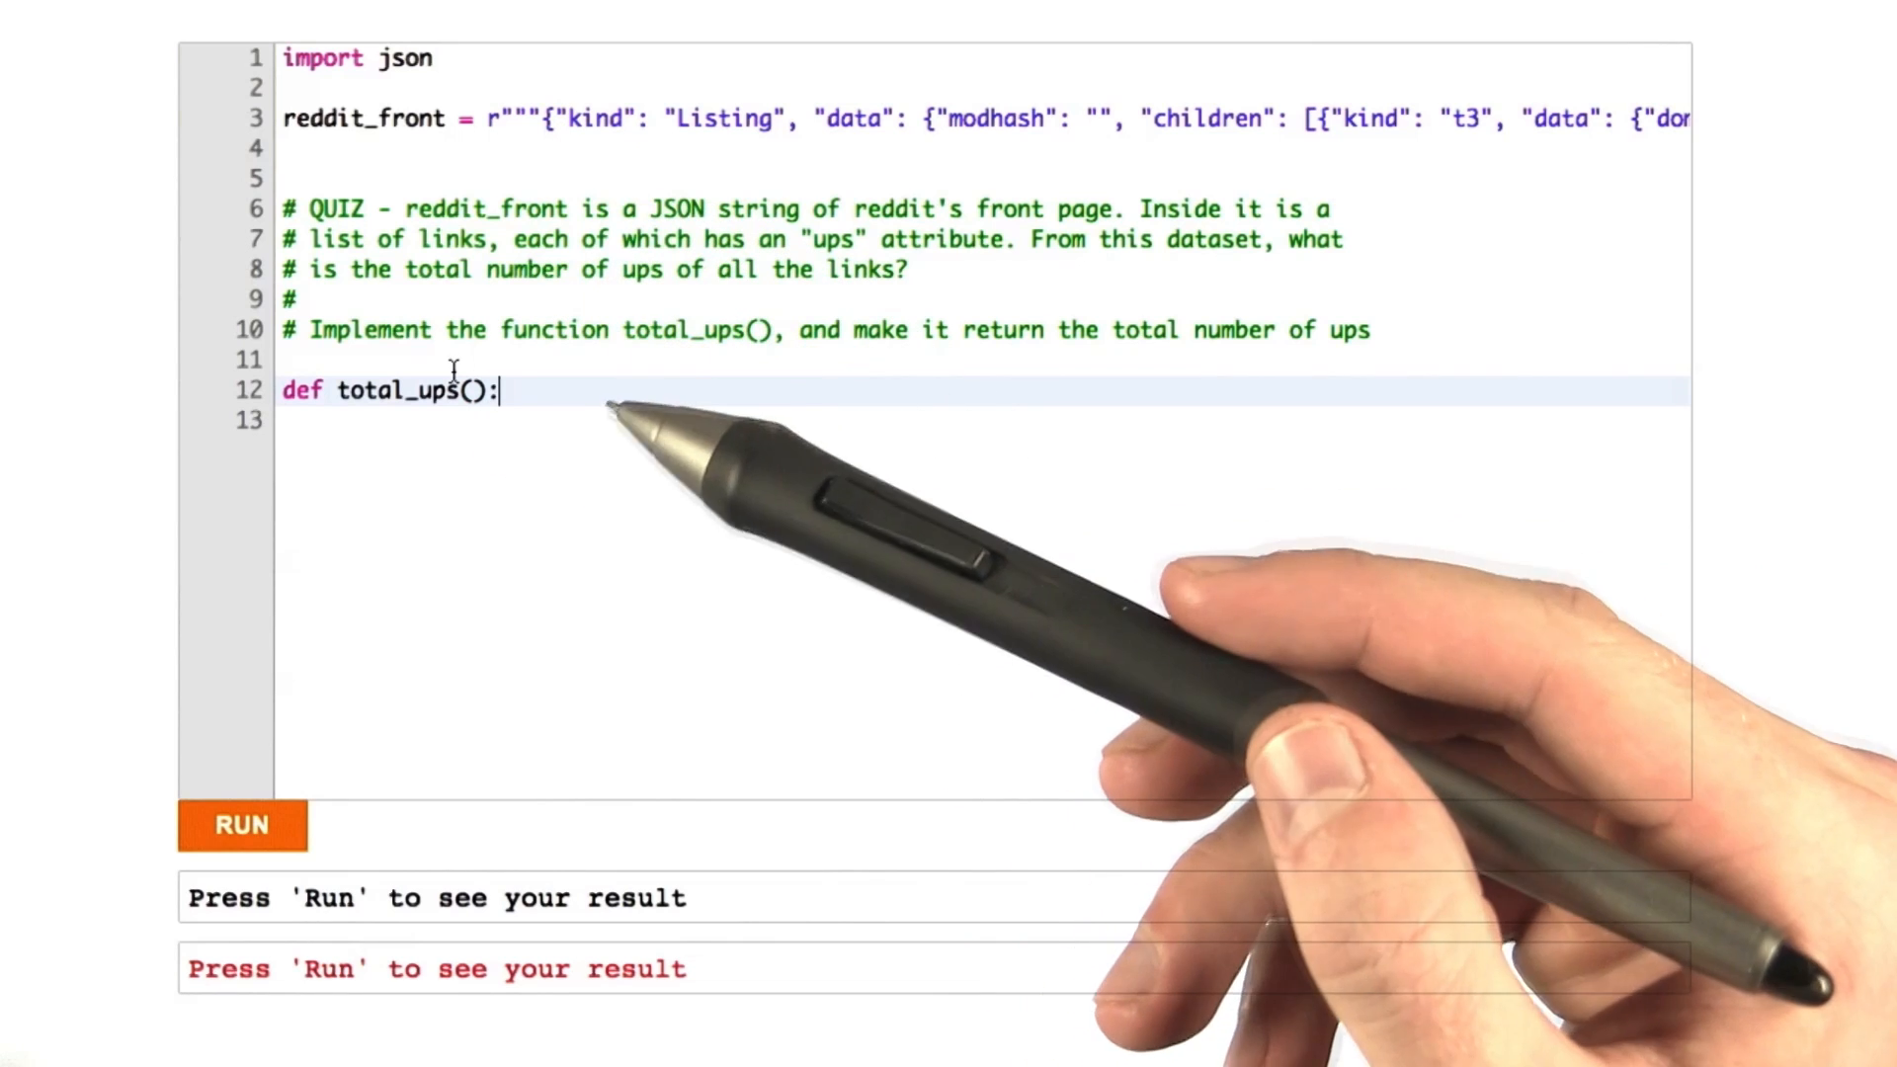
pyautogui.press('enter')
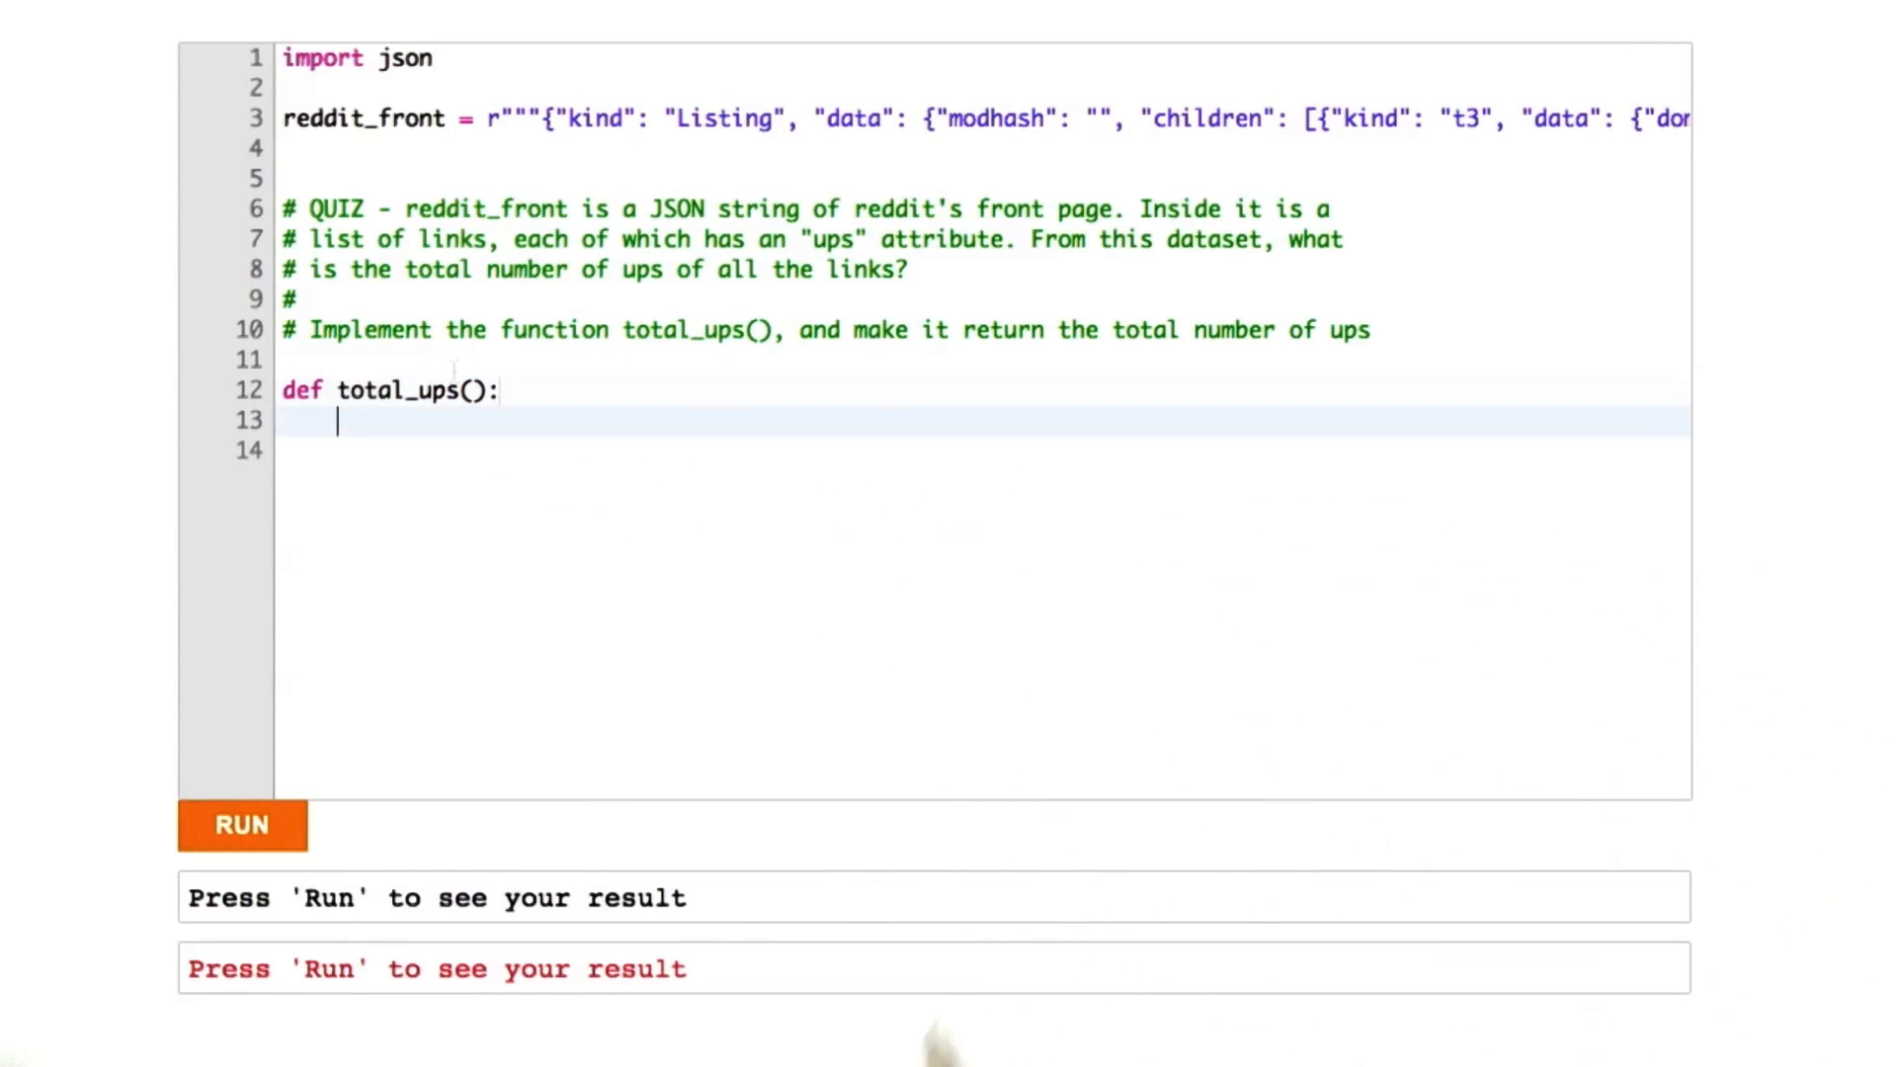